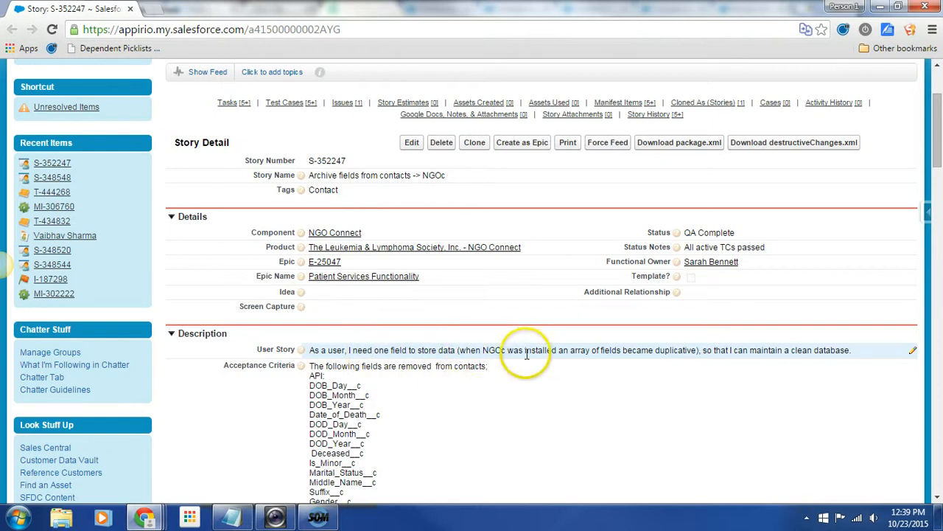
{"action": "mouse_move", "coordinate": [682, 351]}
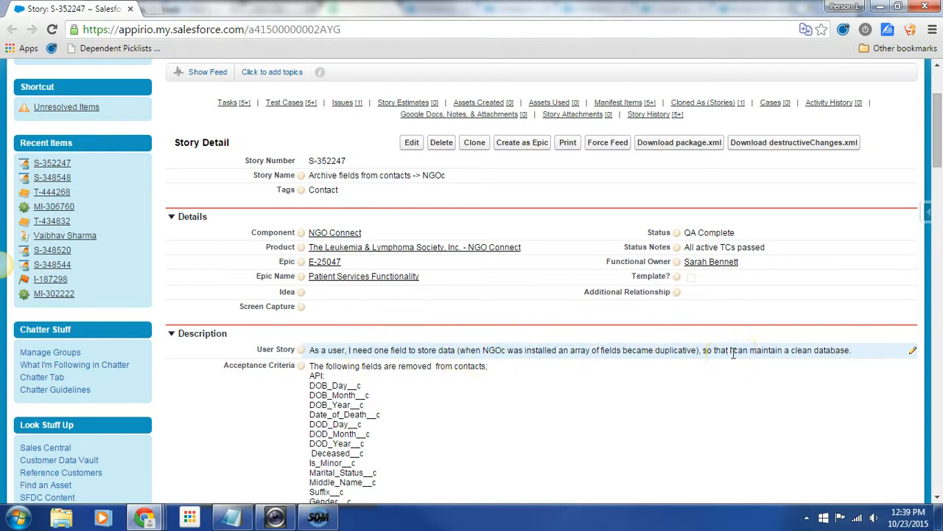
{"action": "mouse_move", "coordinate": [789, 355]}
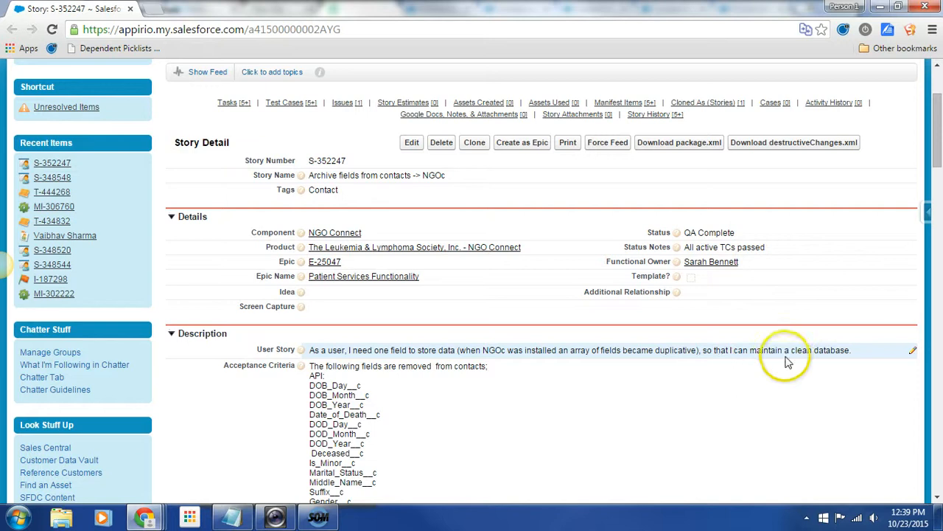
{"action": "mouse_move", "coordinate": [499, 321]}
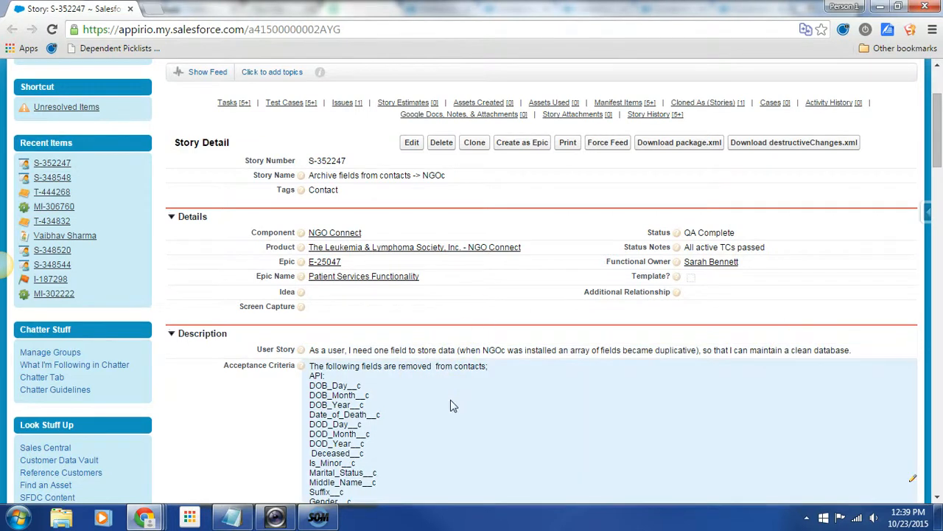
Review story S-352247's passed test cases, then go through the spreadsheet to the sandbox contact record.
{"action": "scroll", "scroll_direction": "down", "scroll_amount": 3}
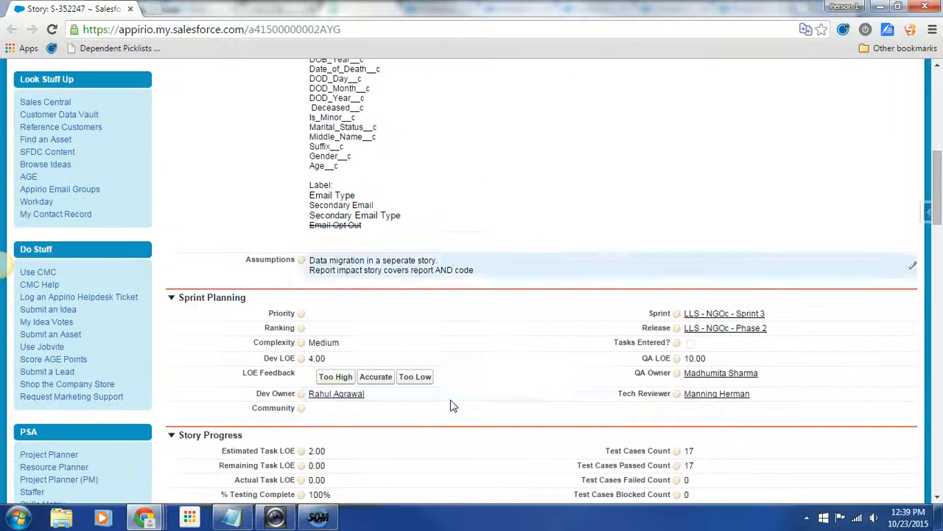
{"action": "scroll", "scroll_direction": "down", "scroll_amount": 3}
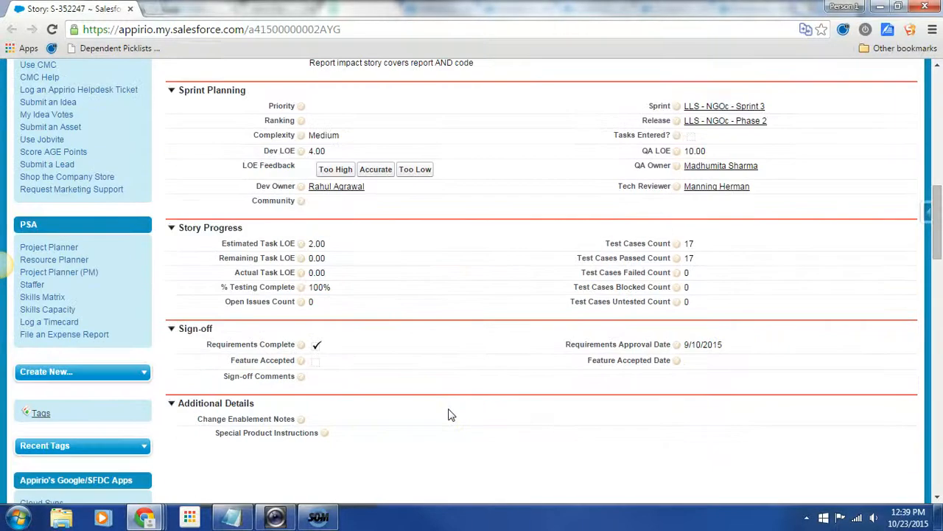
{"action": "scroll", "scroll_direction": "down", "scroll_amount": 3}
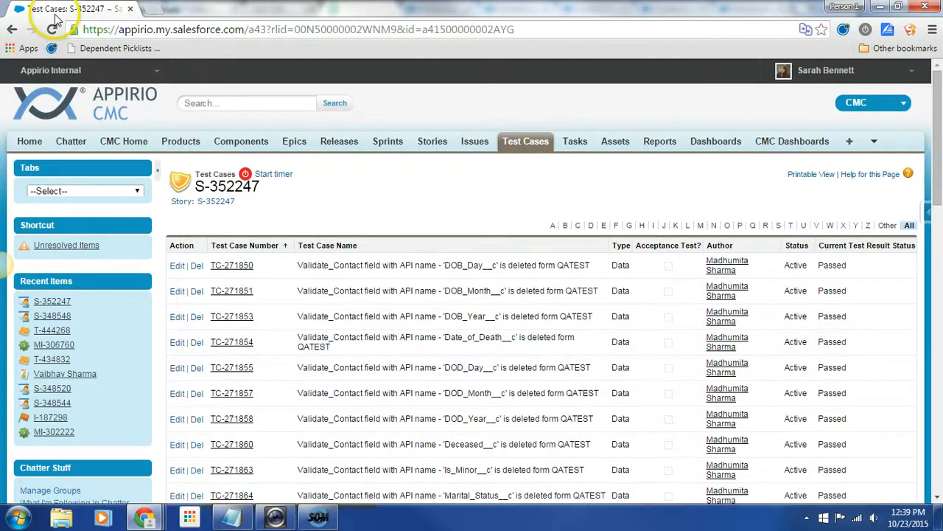
{"action": "left_click", "coordinate": [318, 516]}
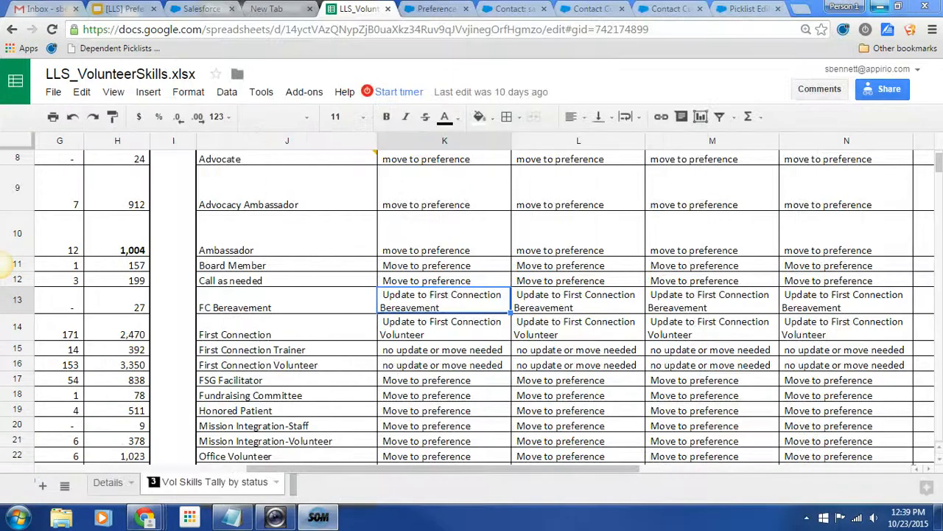
{"action": "left_click", "coordinate": [514, 8]}
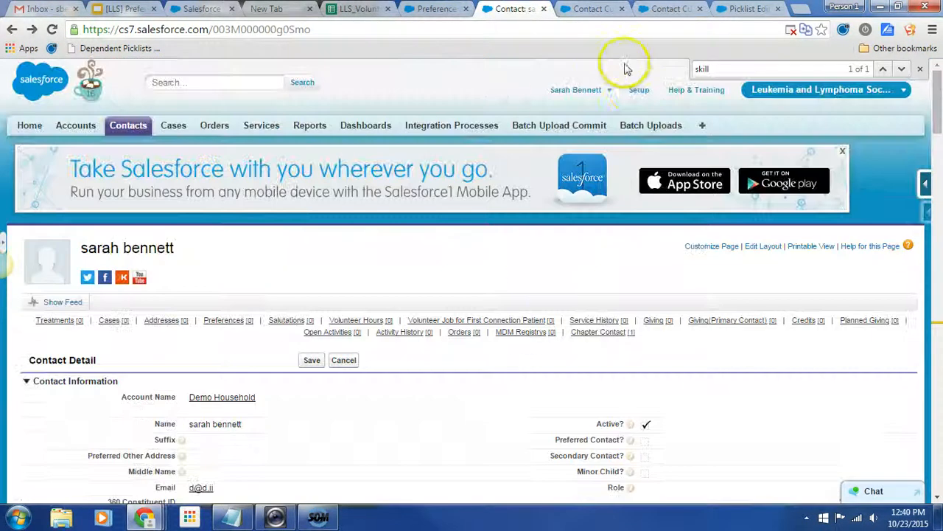
From Setup, Quick Find 'conta' and open Customize > Contacts > Fields.
{"action": "left_click", "coordinate": [639, 89]}
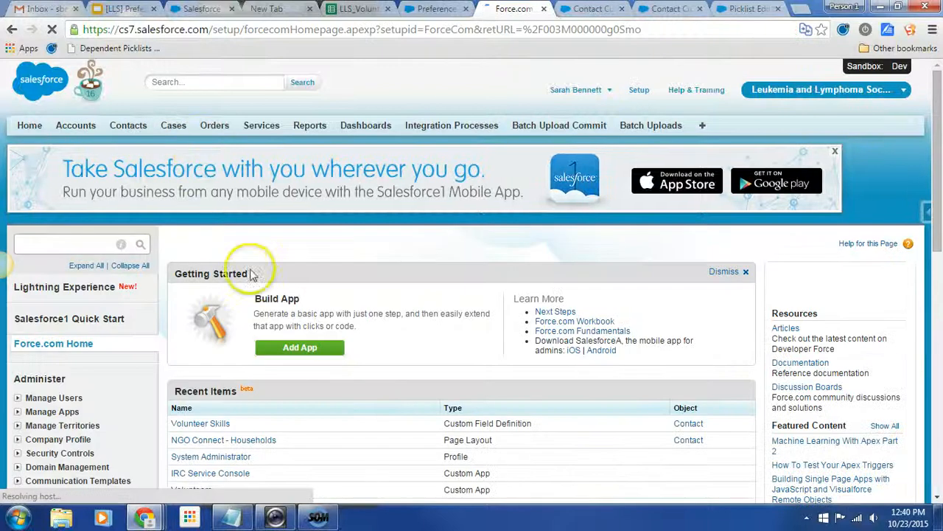
{"action": "type", "text": "con"}
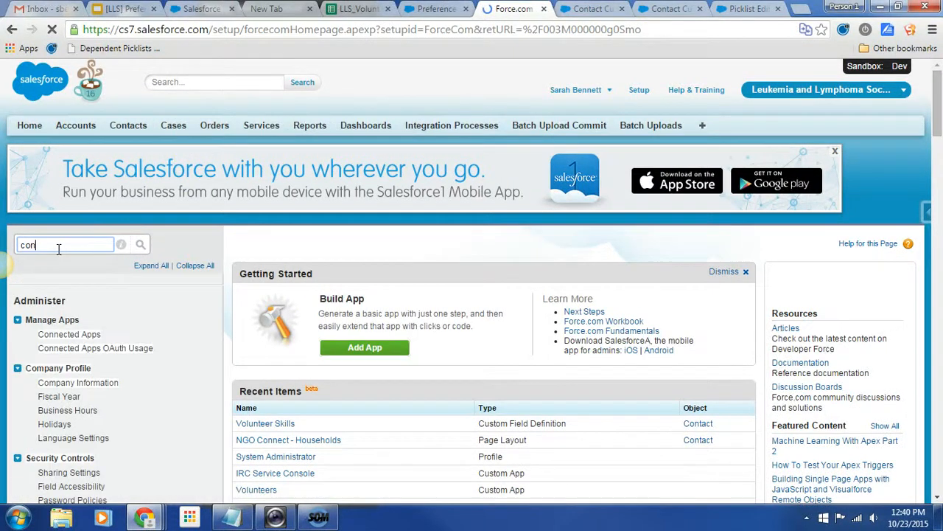
{"action": "type", "text": "ta"}
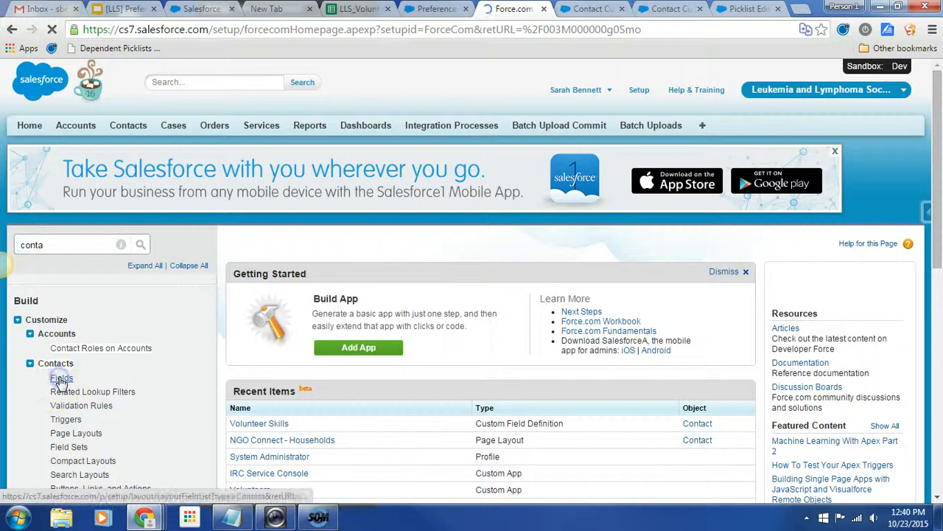
{"action": "left_click", "coordinate": [62, 377]}
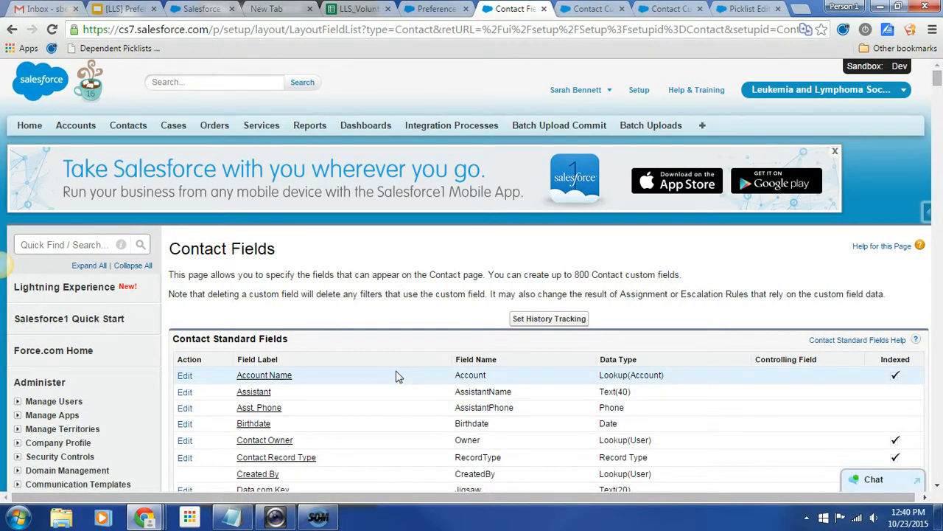
{"action": "scroll", "scroll_direction": "down", "scroll_amount": 3}
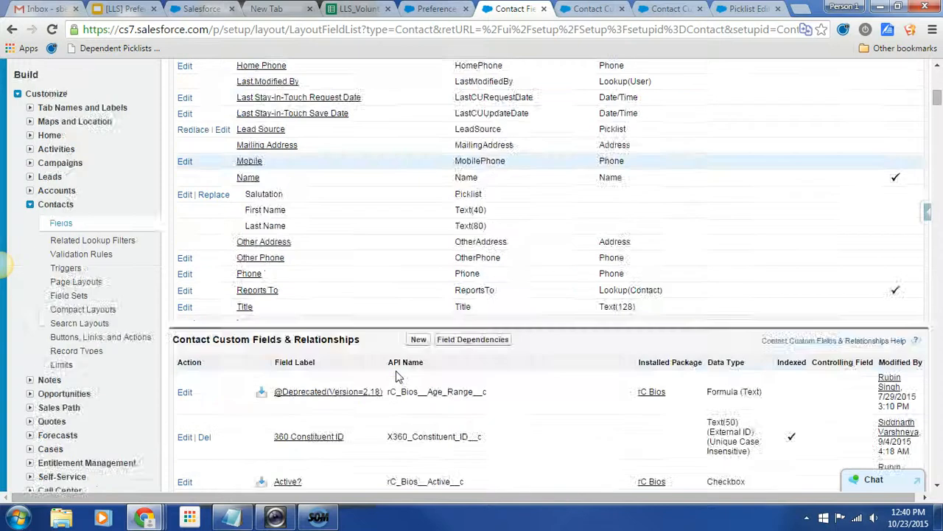
{"action": "scroll", "scroll_direction": "down", "scroll_amount": 3}
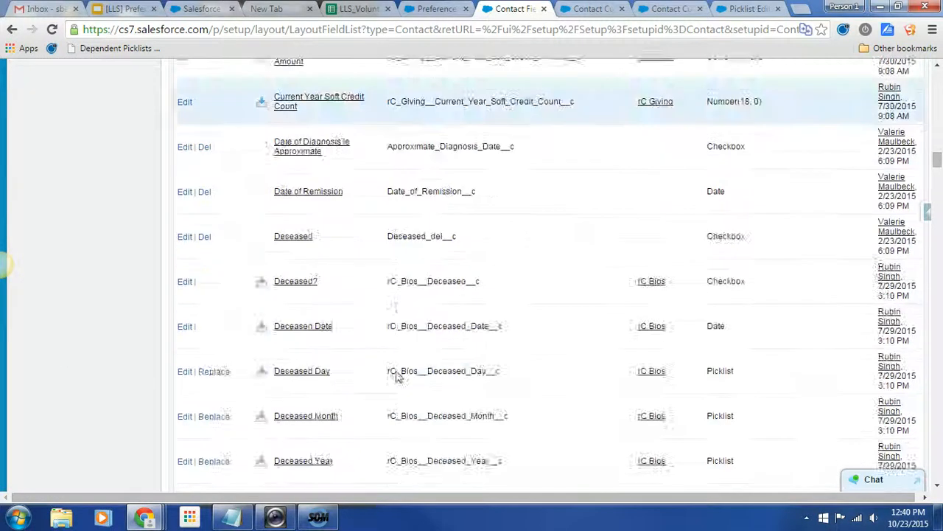
{"action": "scroll", "scroll_direction": "down", "scroll_amount": 3}
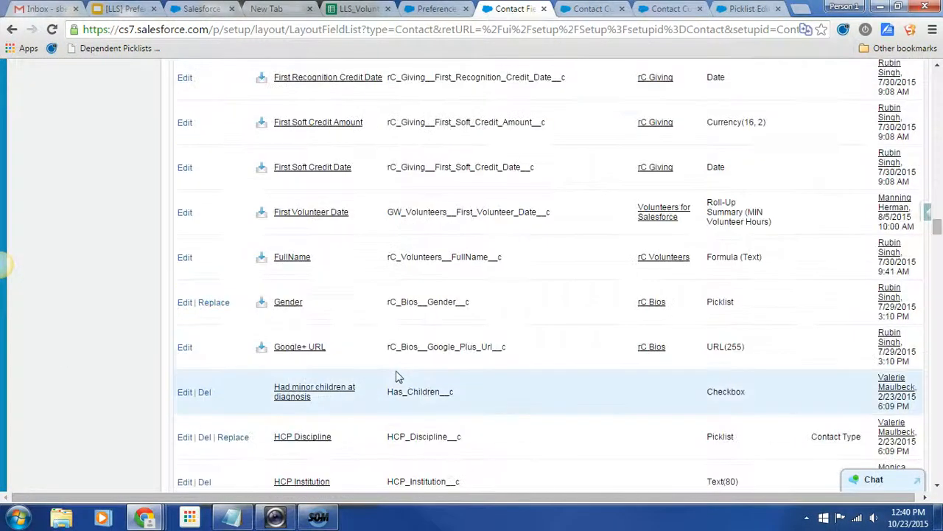
{"action": "scroll", "scroll_direction": "down", "scroll_amount": 3}
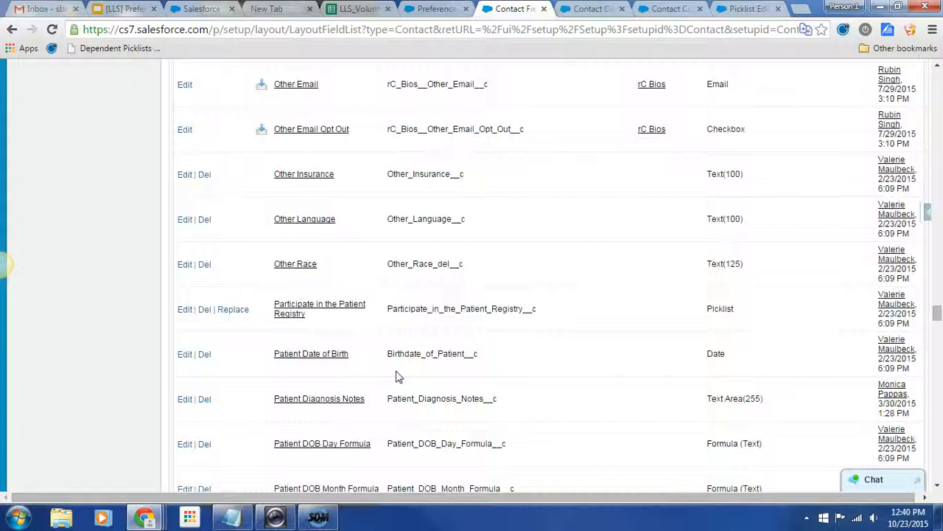
{"action": "scroll", "scroll_direction": "down", "scroll_amount": 3}
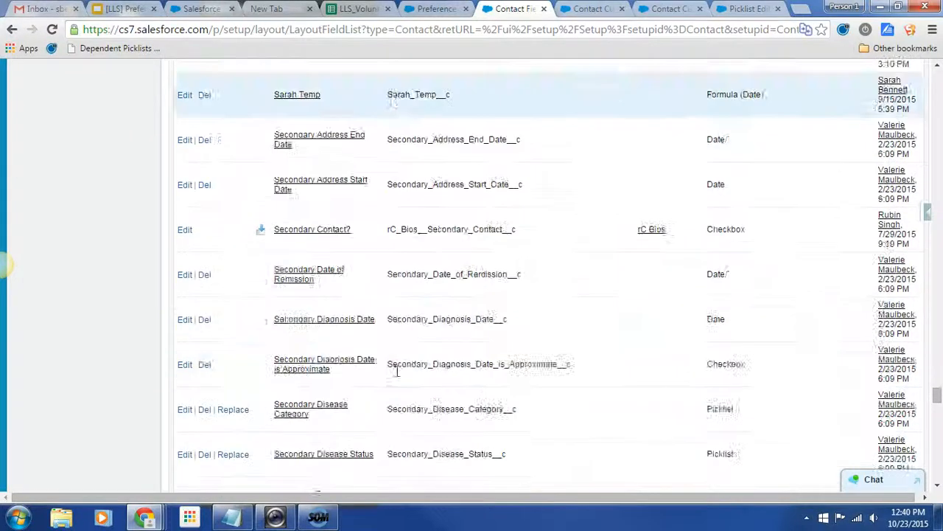
{"action": "scroll", "scroll_direction": "down", "scroll_amount": 3}
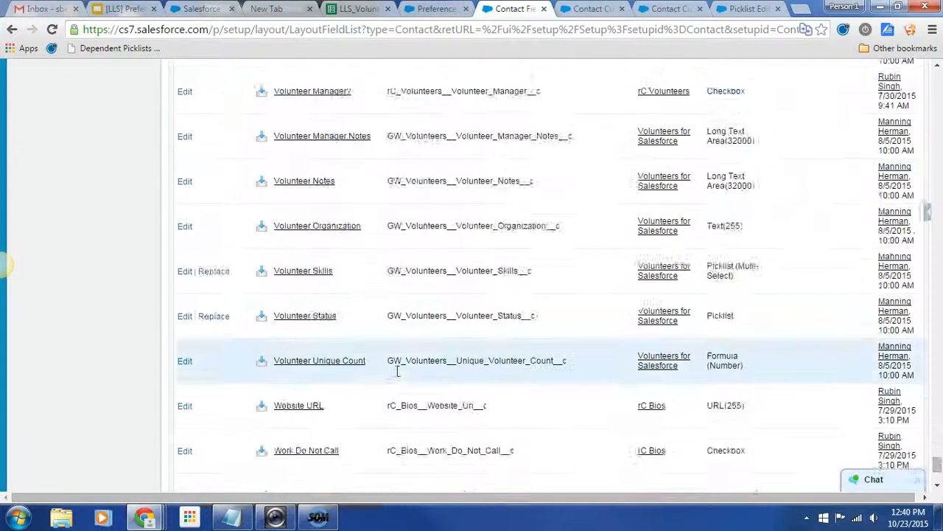
{"action": "scroll", "scroll_direction": "down", "scroll_amount": 3}
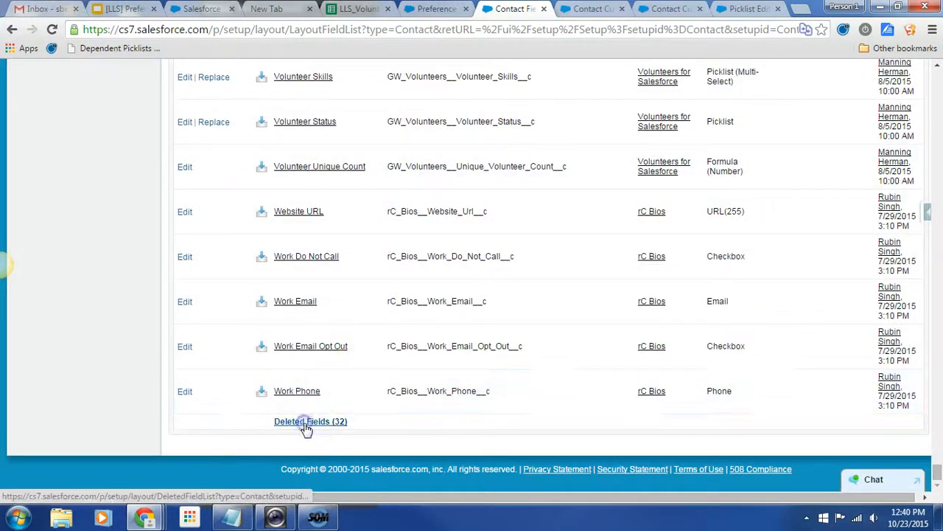
Open the Contact 'Deleted Fields (32)' list below the custom fields.
{"action": "left_click", "coordinate": [310, 421]}
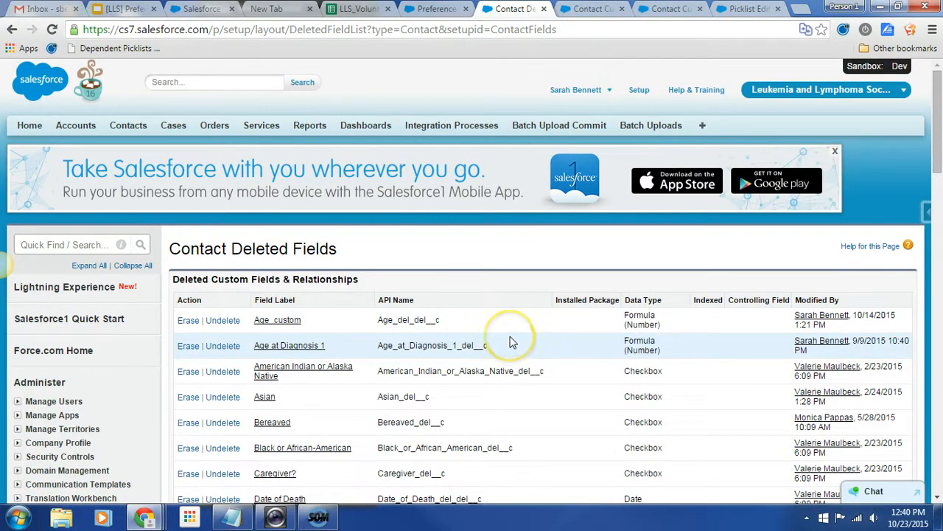
{"action": "mouse_move", "coordinate": [513, 341]}
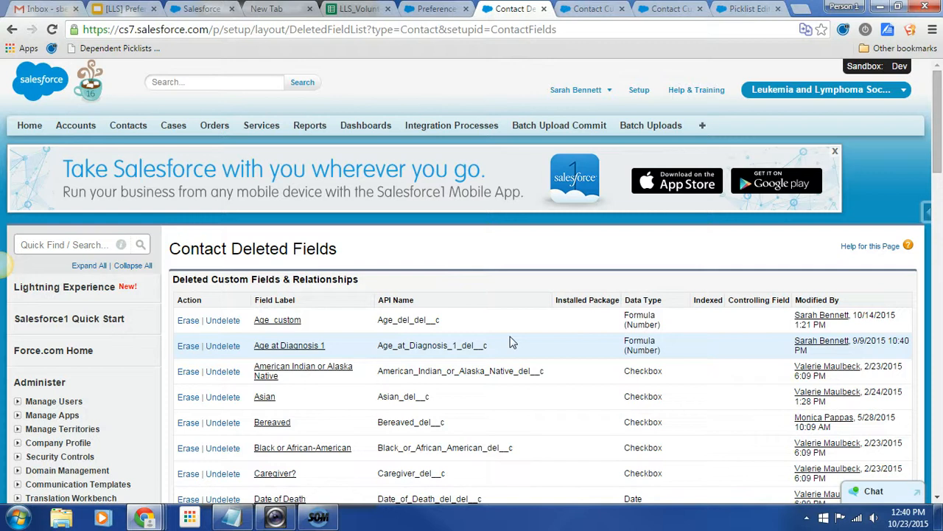
{"action": "mouse_move", "coordinate": [344, 354]}
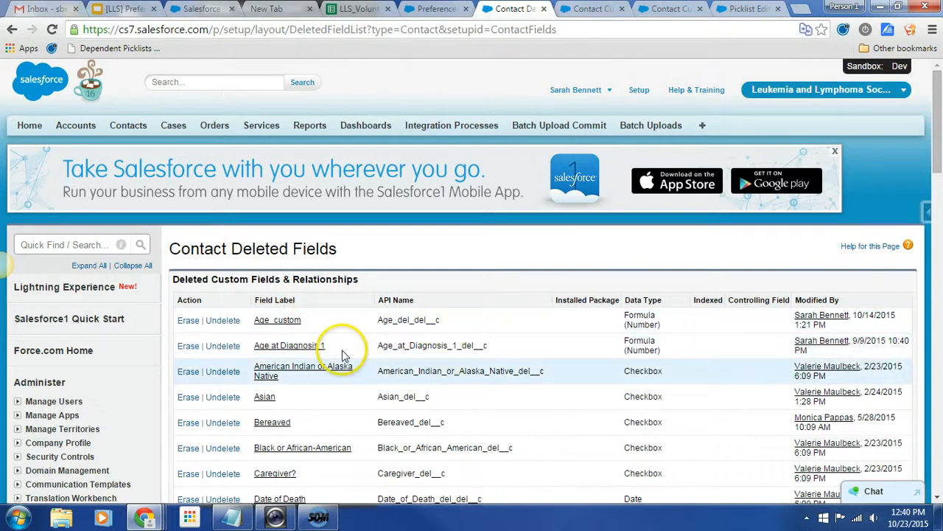
{"action": "scroll", "scroll_direction": "down", "scroll_amount": 3}
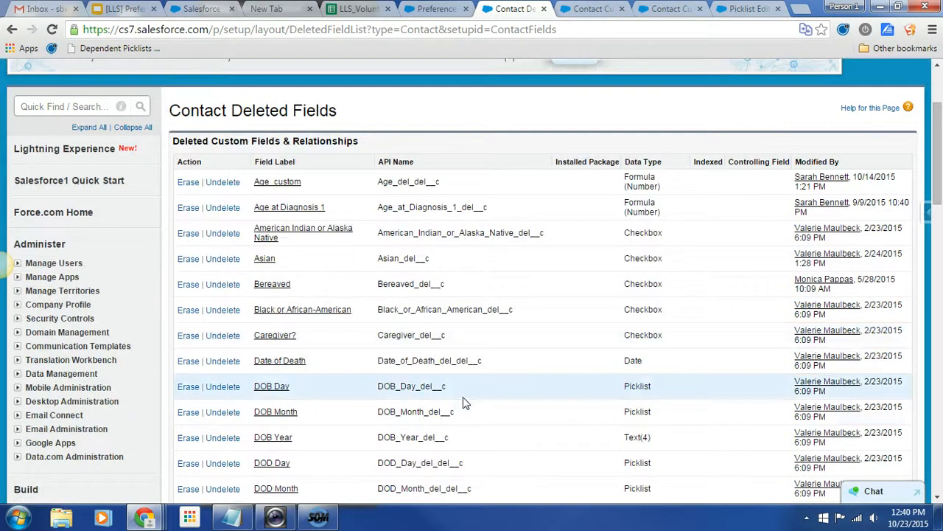
{"action": "scroll", "scroll_direction": "down", "scroll_amount": 3}
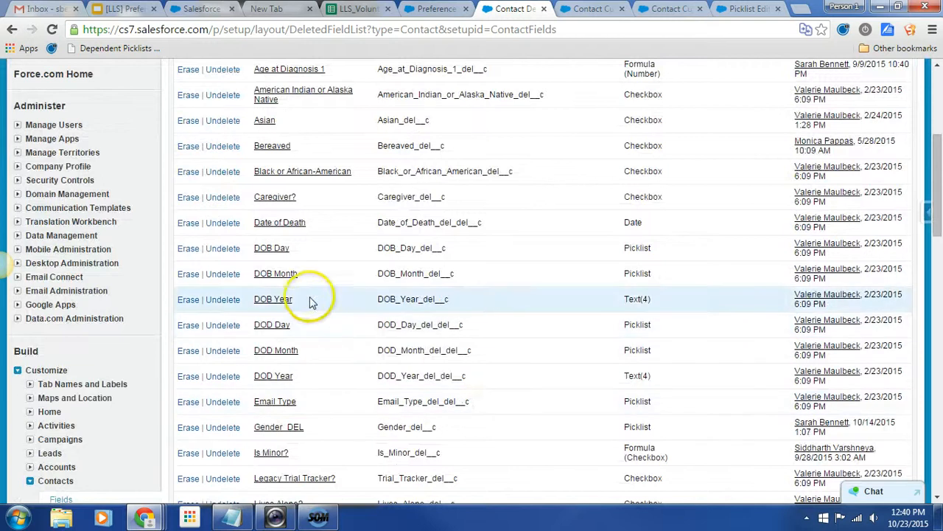
{"action": "mouse_move", "coordinate": [272, 247]}
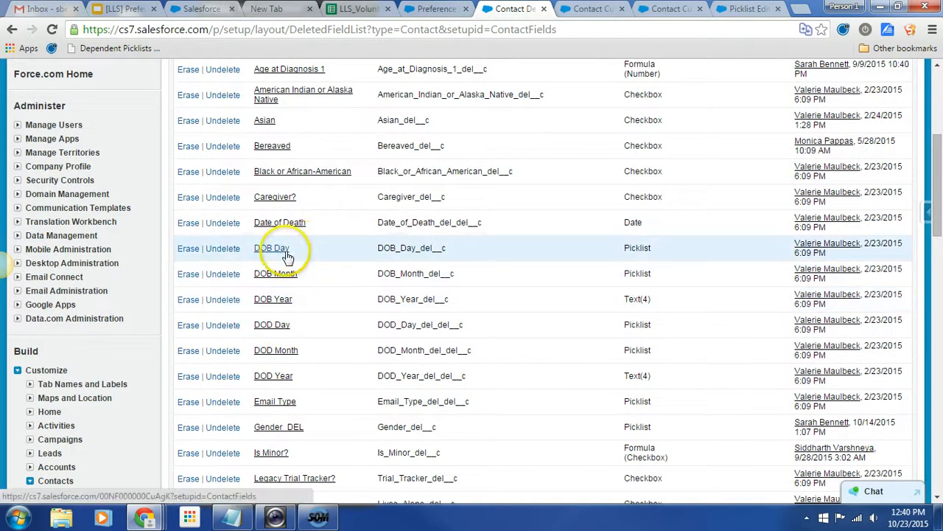
{"action": "mouse_move", "coordinate": [286, 333]}
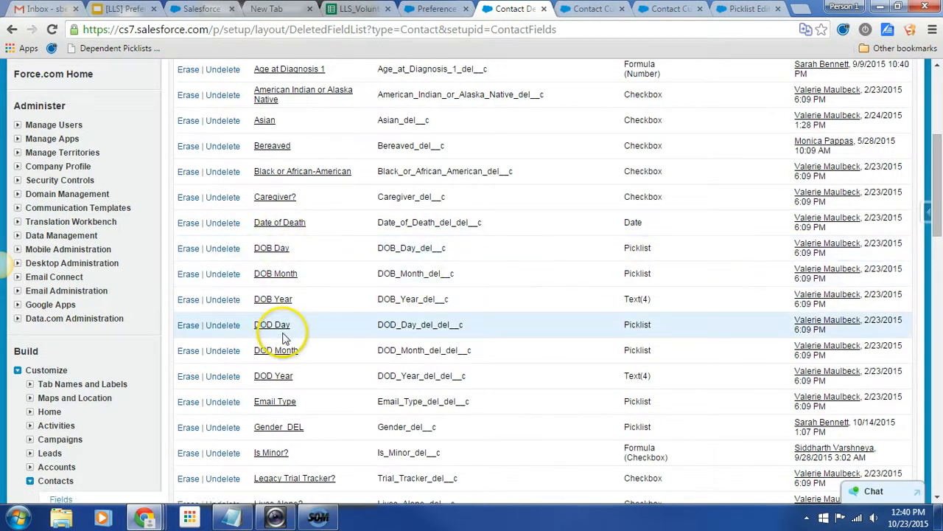
{"action": "left_click", "coordinate": [271, 324]}
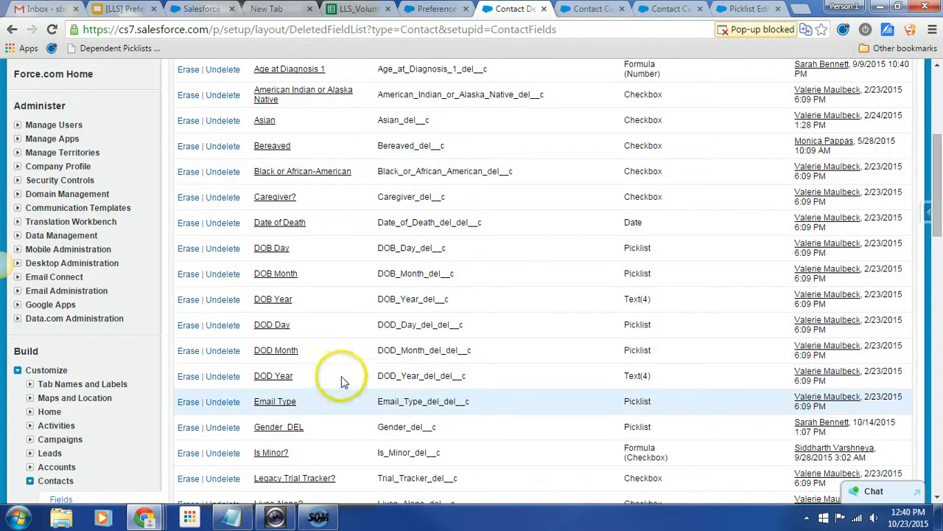
{"action": "scroll", "scroll_direction": "down", "scroll_amount": 3}
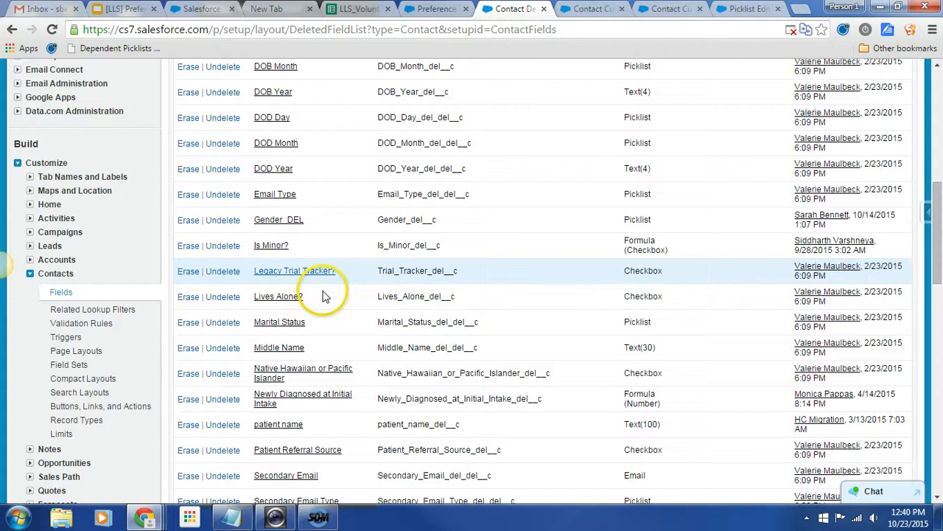
{"action": "mouse_move", "coordinate": [424, 398]}
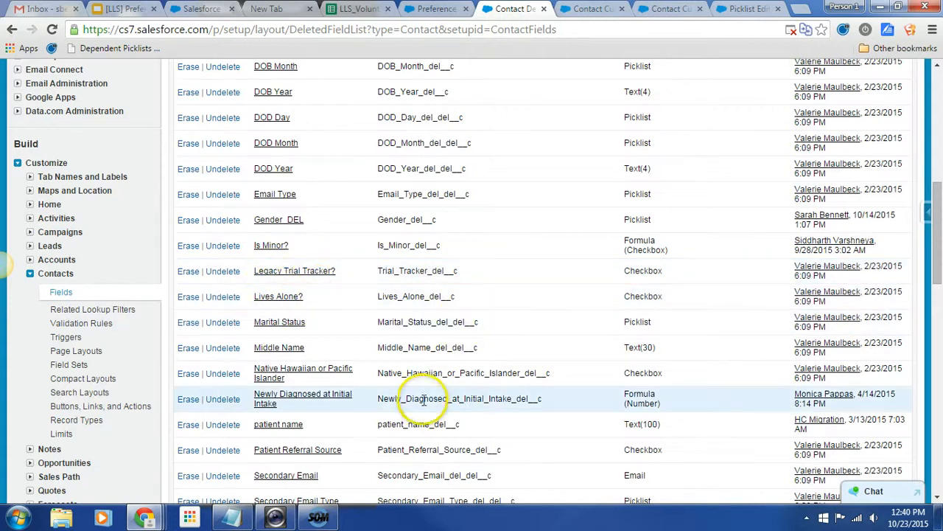
{"action": "scroll", "scroll_direction": "down", "scroll_amount": 3}
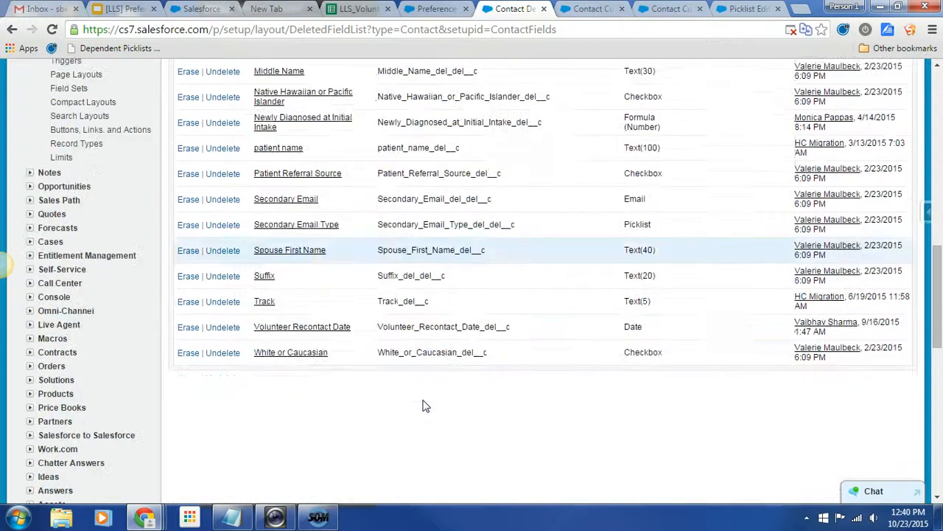